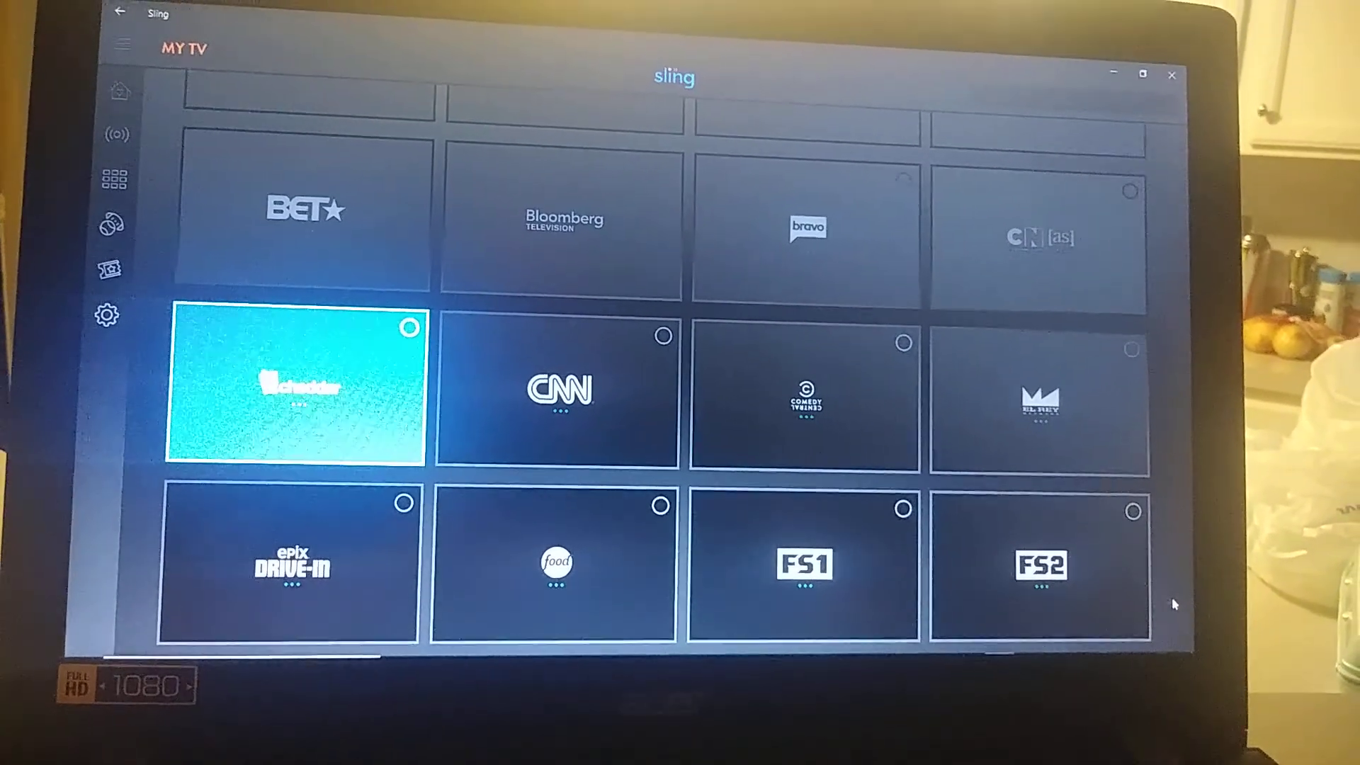
Page down the My TV channel grid from BET and CNN to the TBS, TNT, truTV and UniMás rows.
scroll("down", 3)
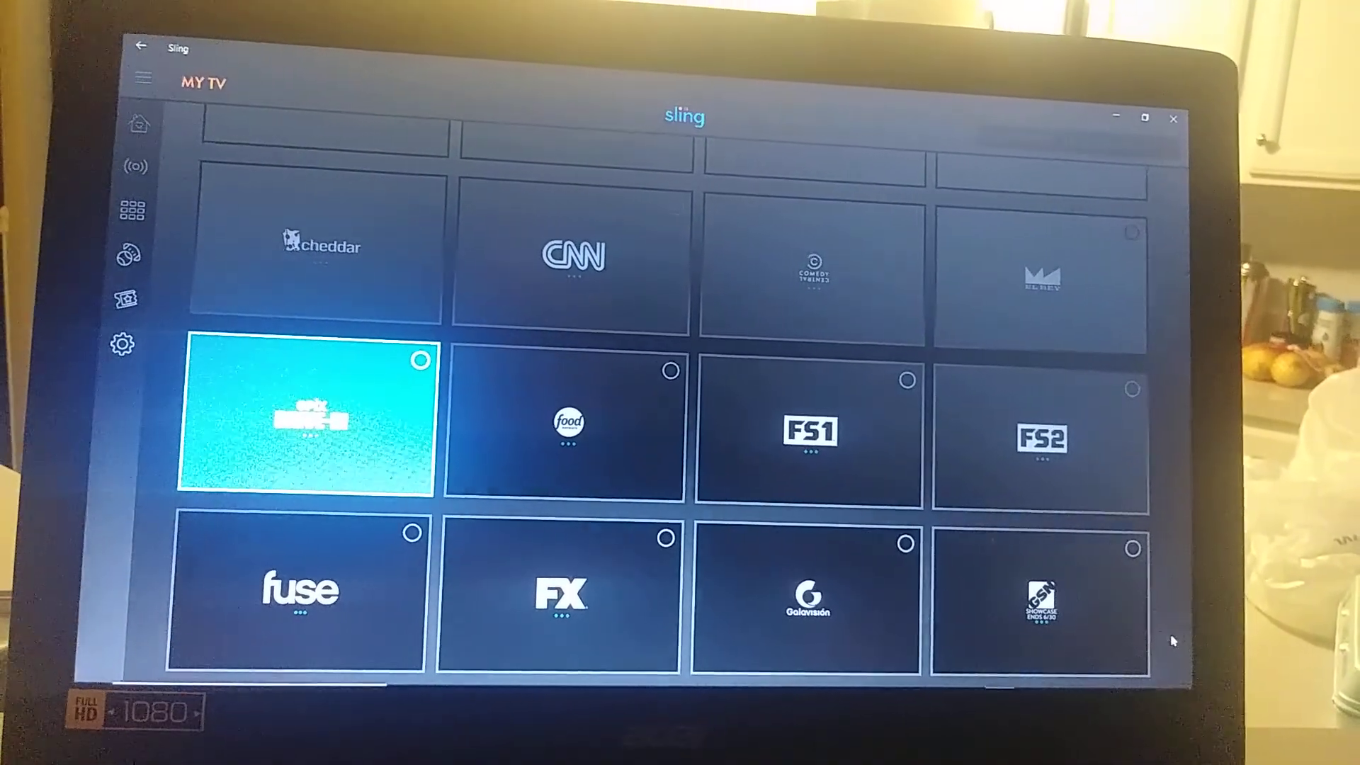
scroll("down", 3)
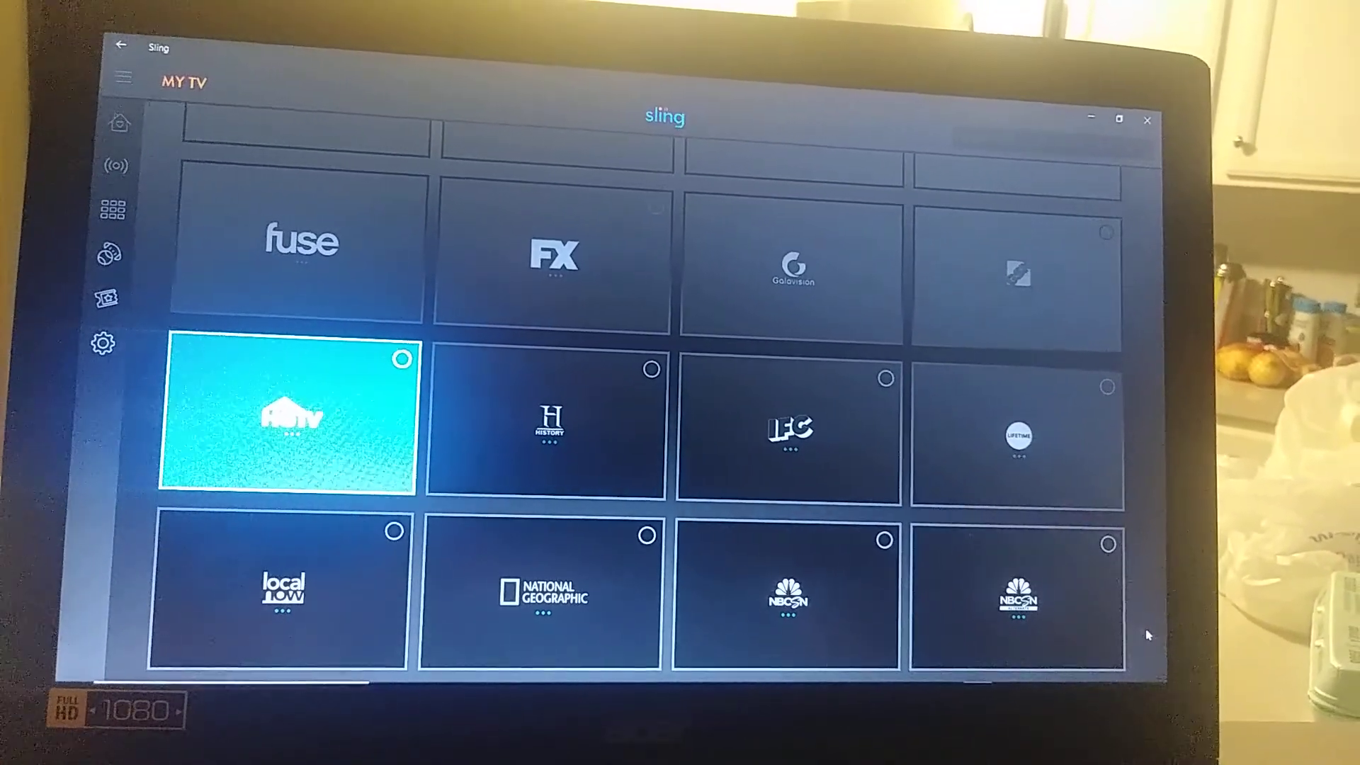
scroll("down", 3)
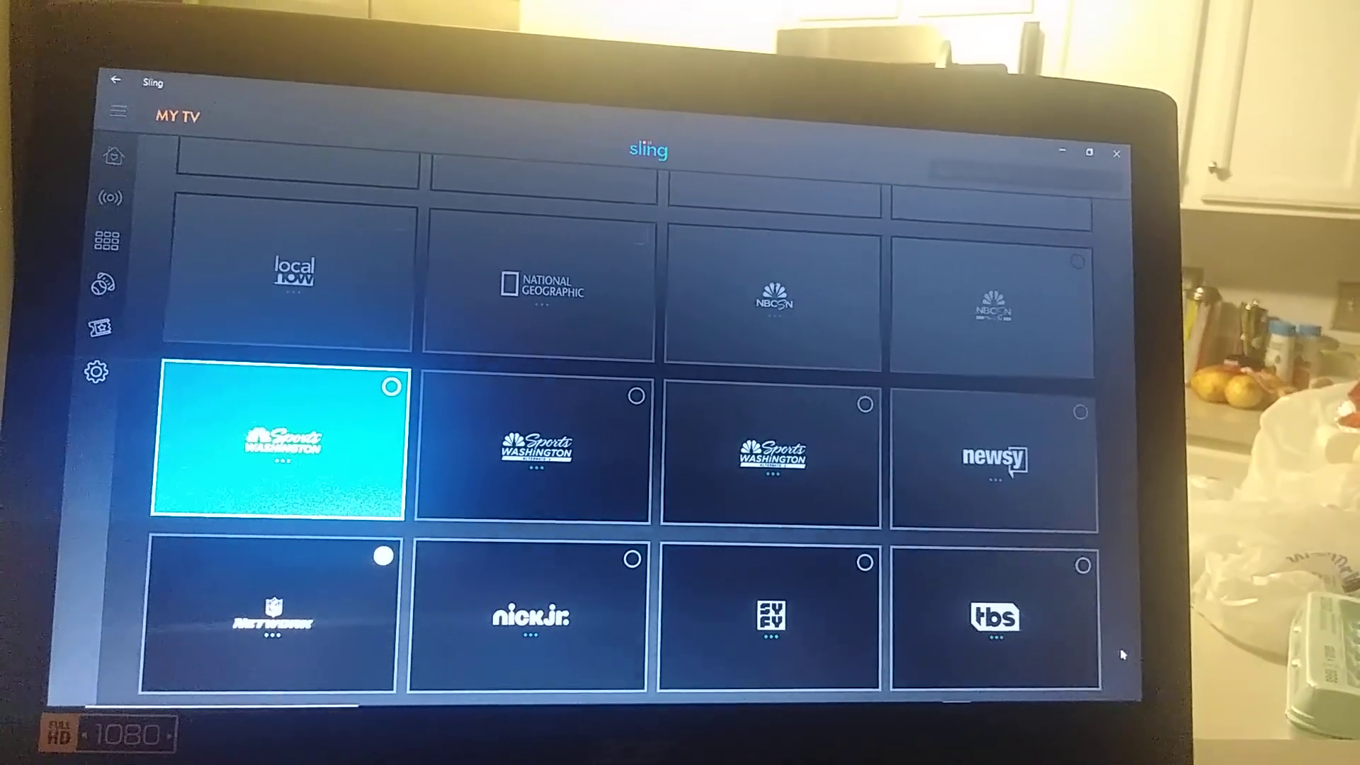
scroll("down", 3)
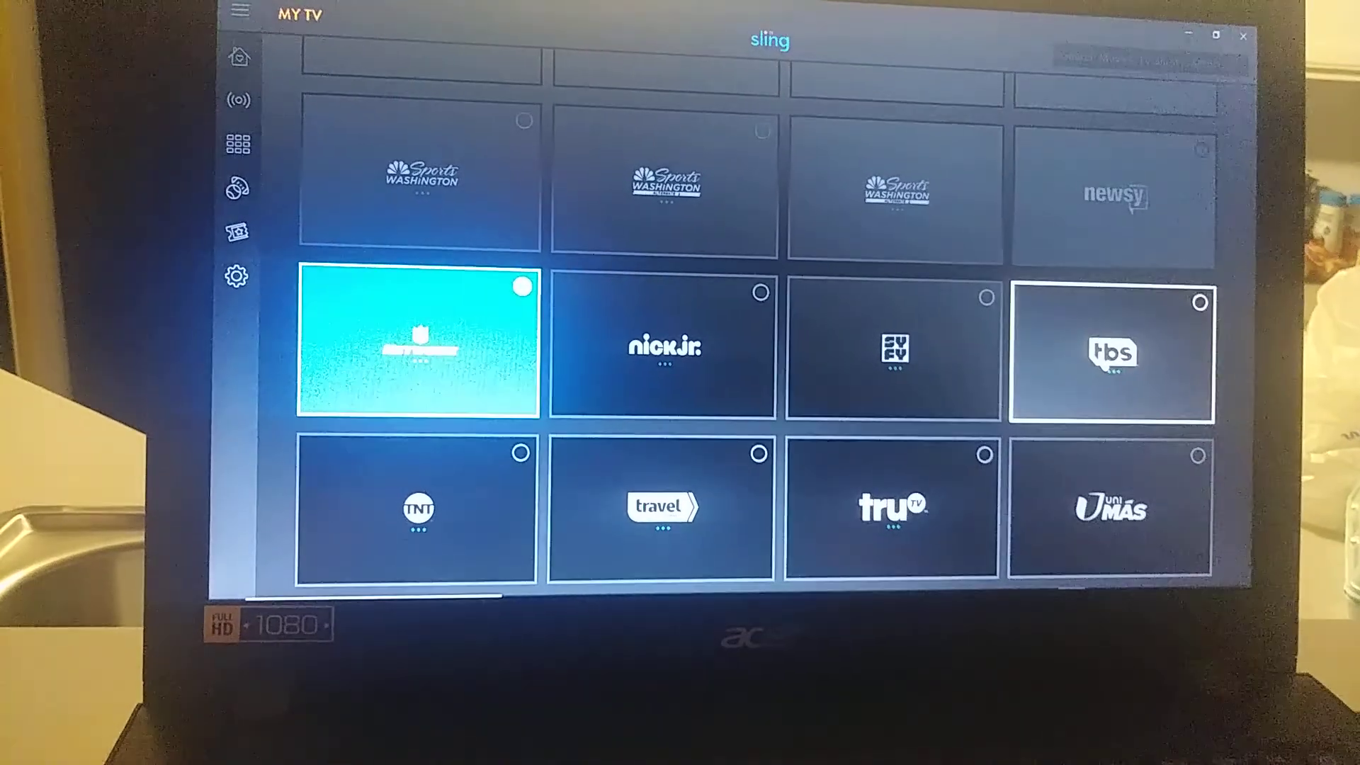
Tick the TBS tile so it joins the chosen My Channels.
left_click(1111, 357)
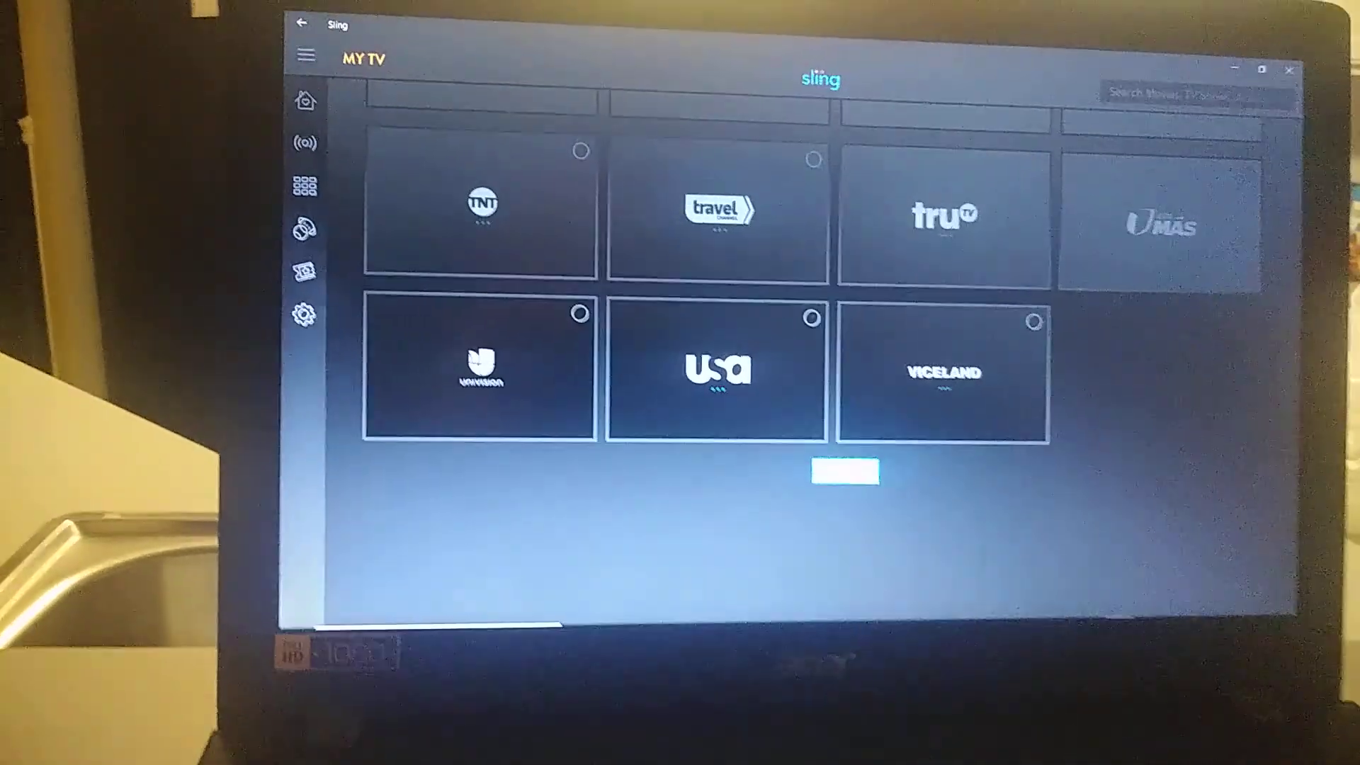
Save My Channels with Done, then bring up the channel guide from the sidebar.
left_click(305, 101)
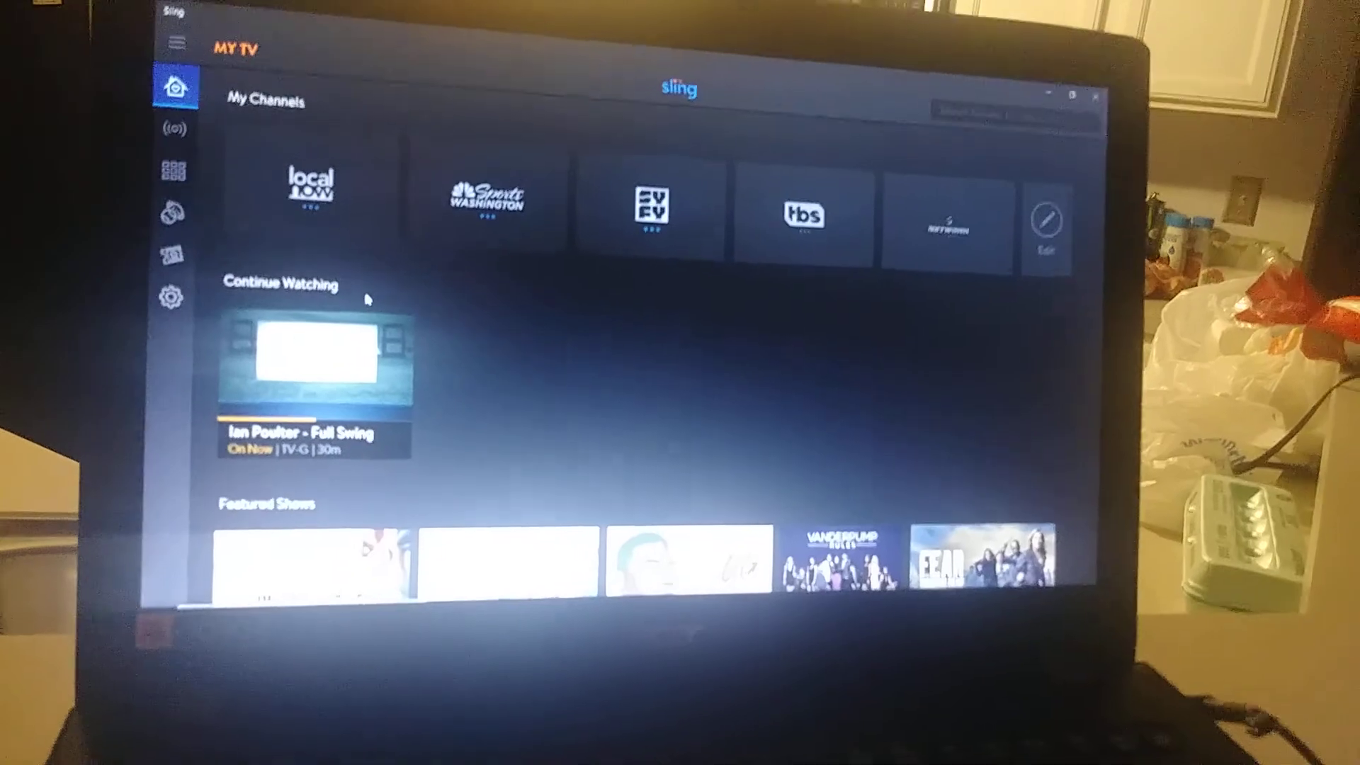
left_click(172, 170)
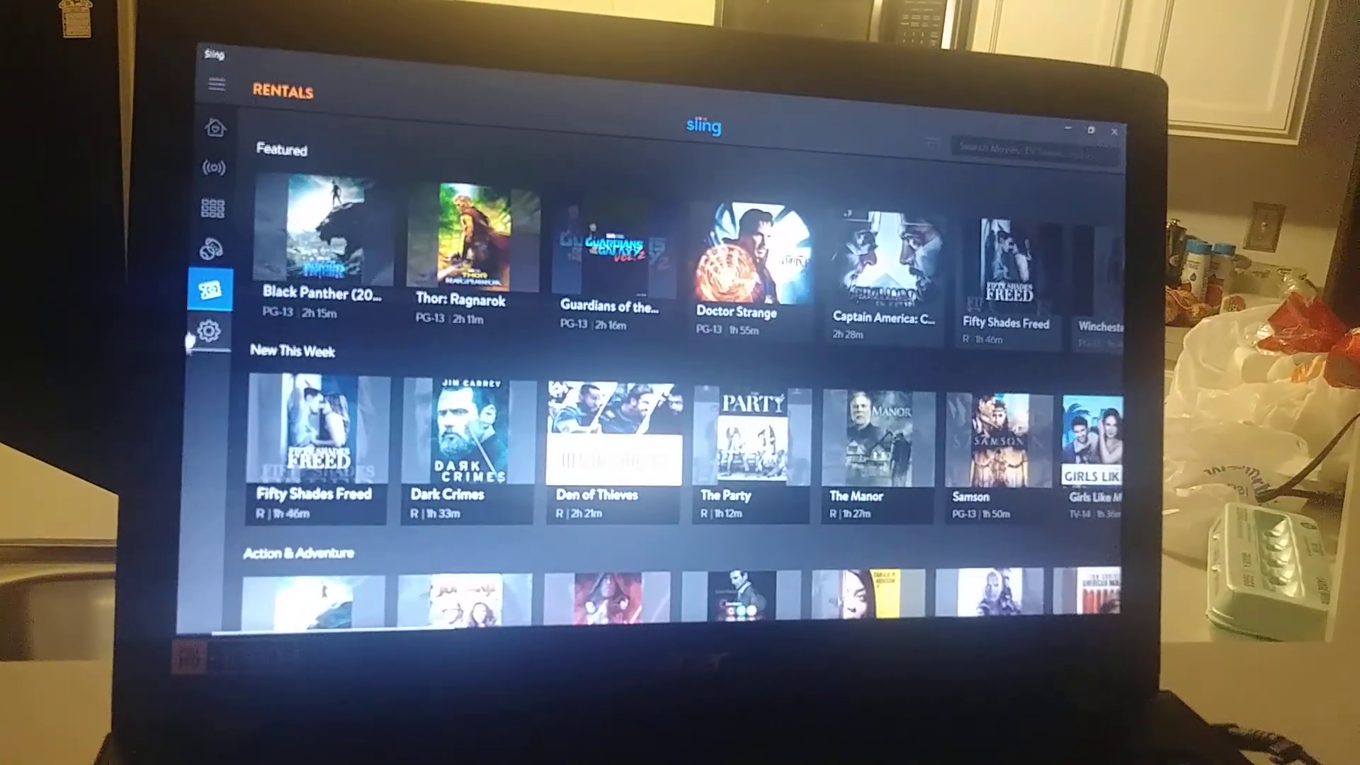
Return to My TV home listing Local Now, NBC Sports Washington, SYFY, TBS and NFL Network.
left_click(211, 330)
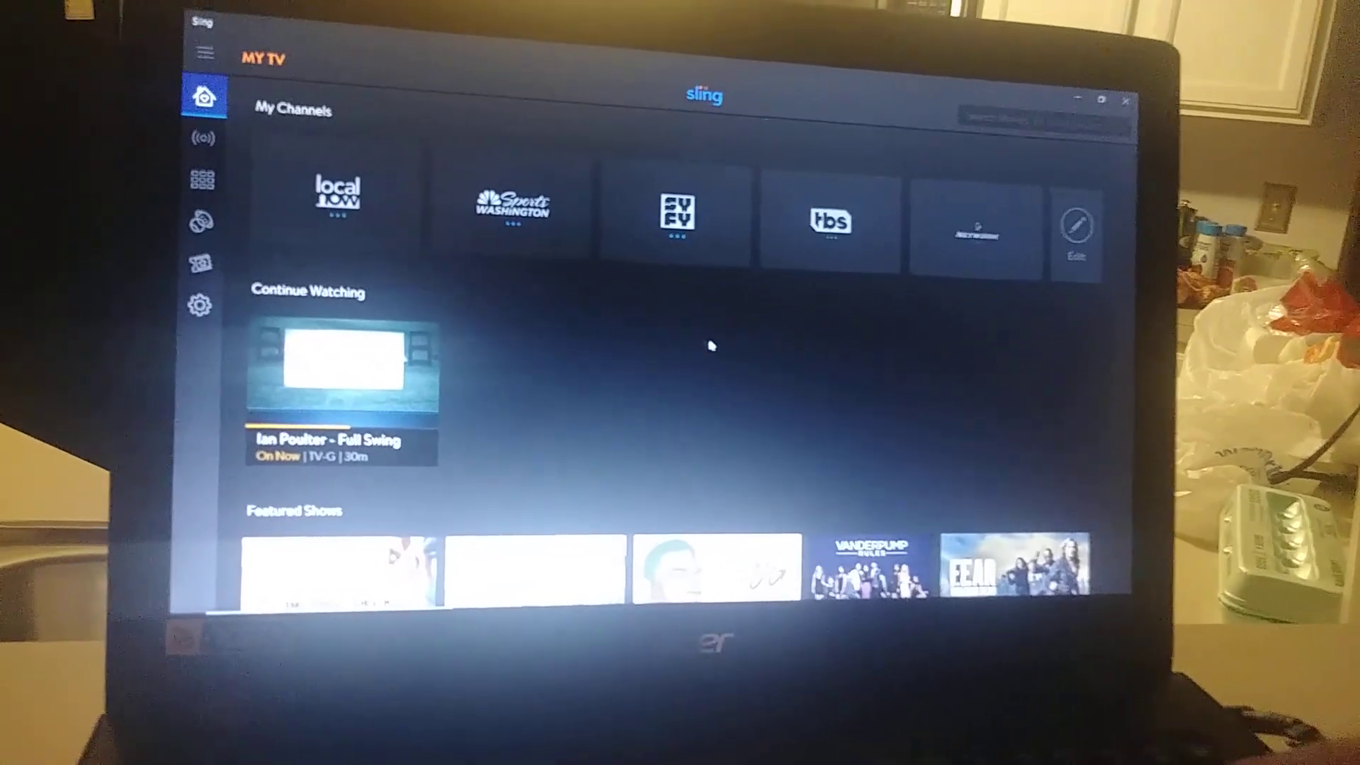
scroll("down", 3)
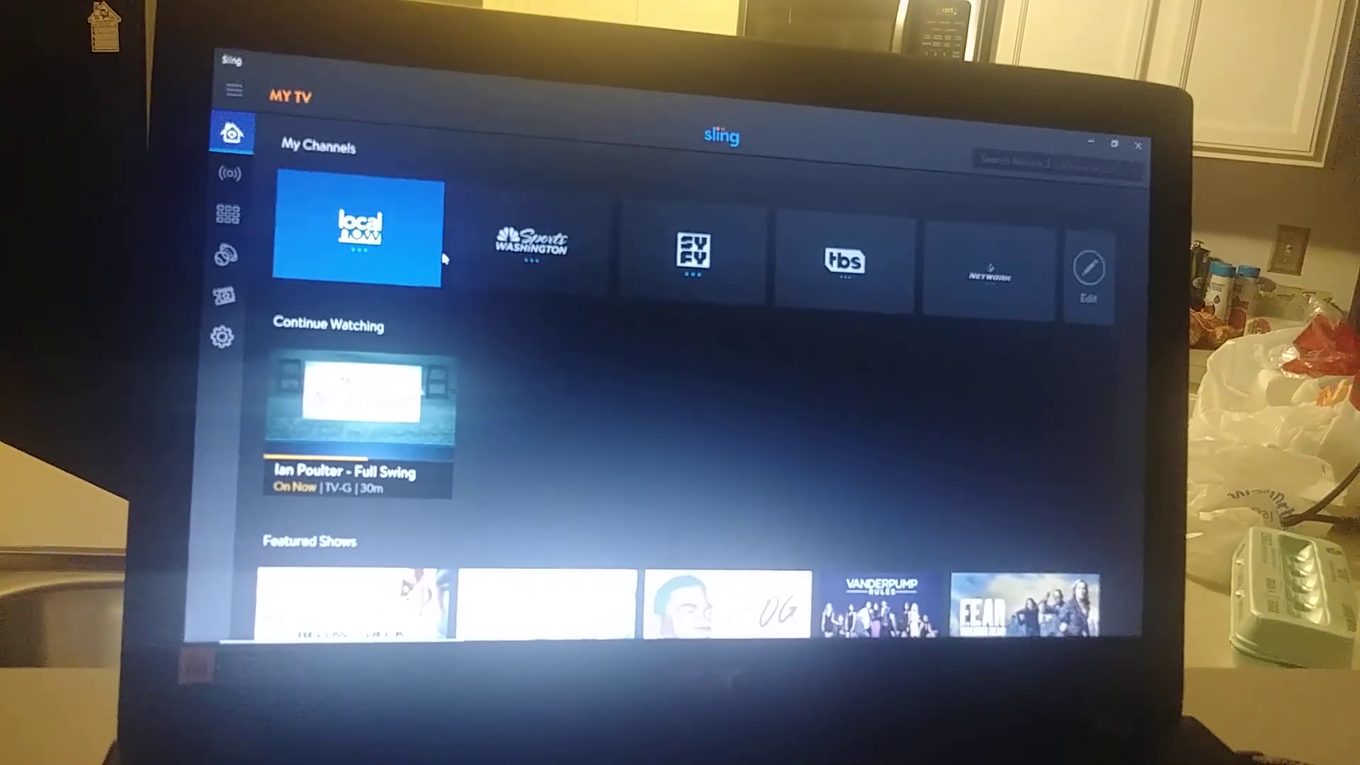
Start Local Now streaming from its My Channels tile.
left_click(361, 230)
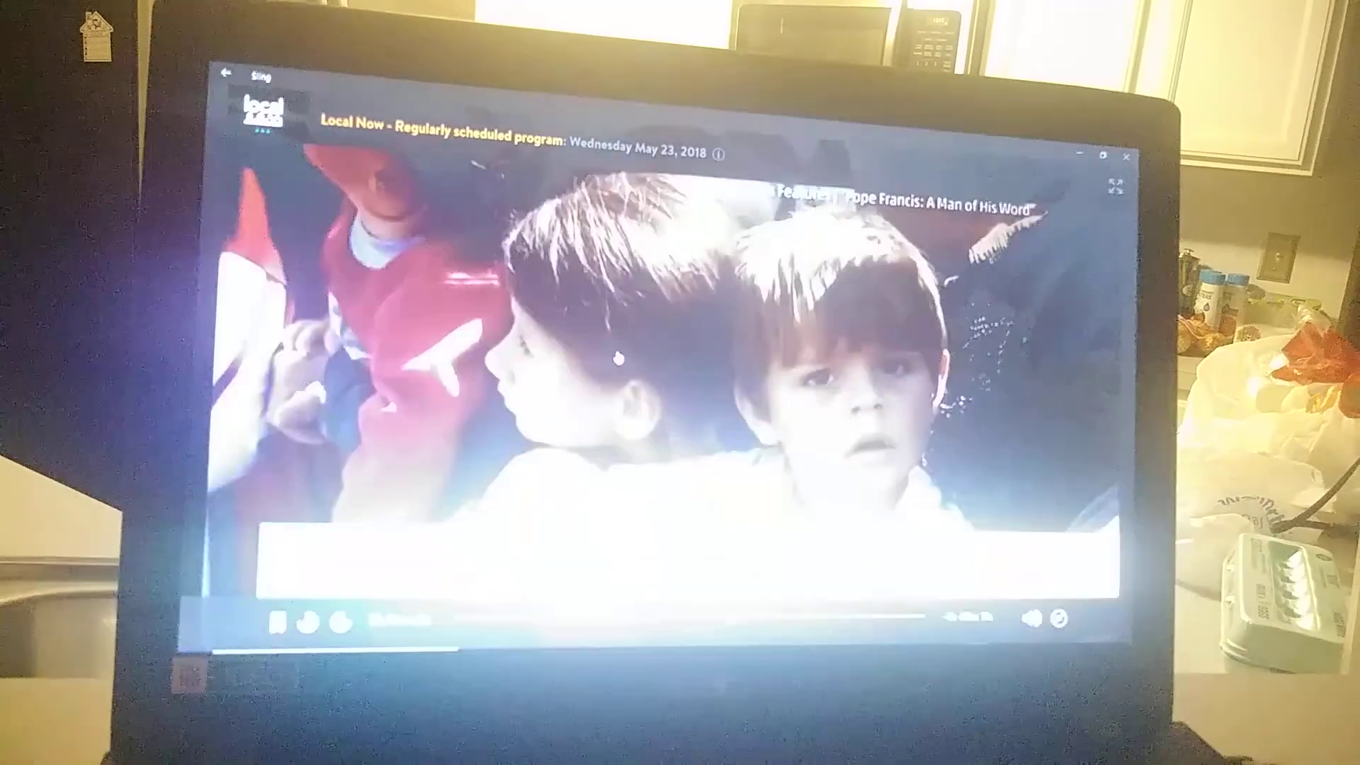